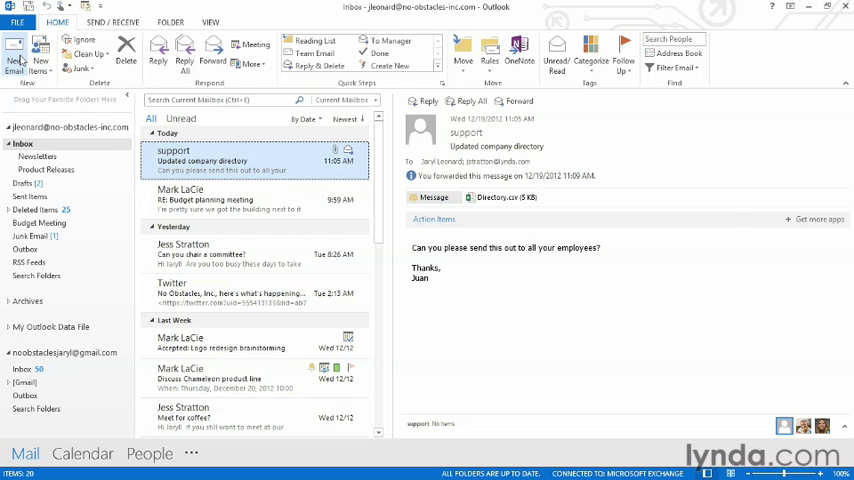
left_click(14, 50)
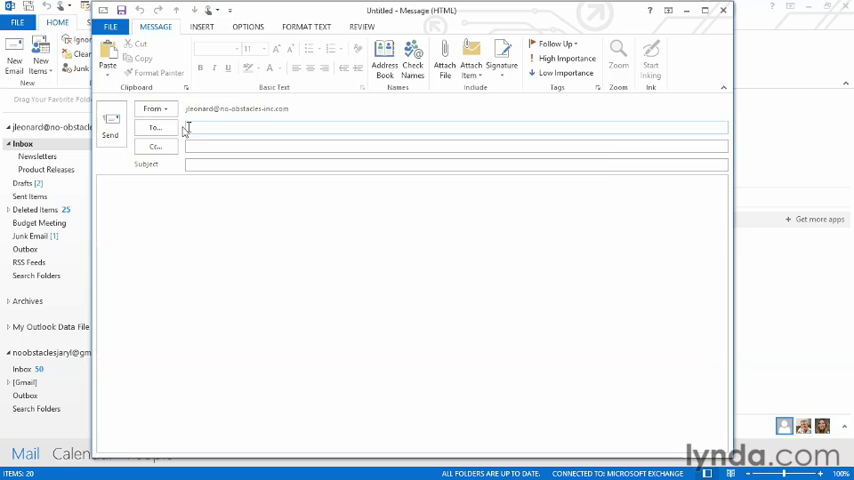
left_click(155, 127)
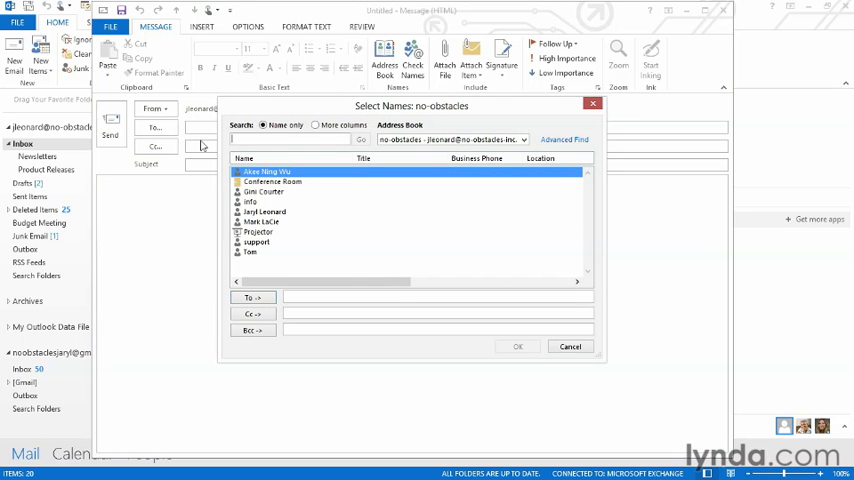
left_click(252, 297)
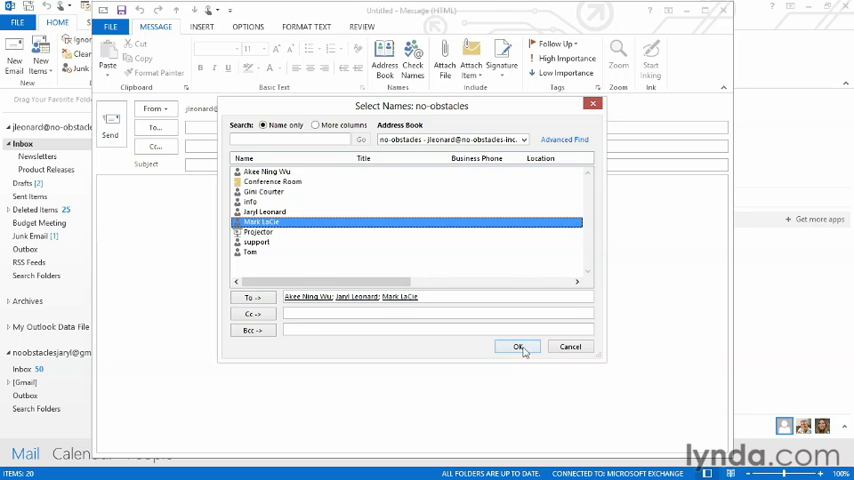
left_click(518, 347)
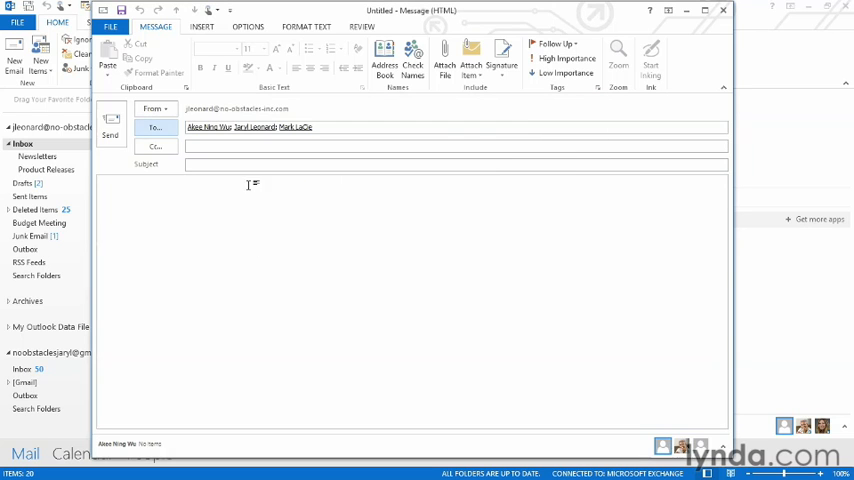
- Write the subject and body asking recipients to vote on new couch colour: Purple, Yellow, or Black
type("Please vote on what color you'd like the new couches to be")
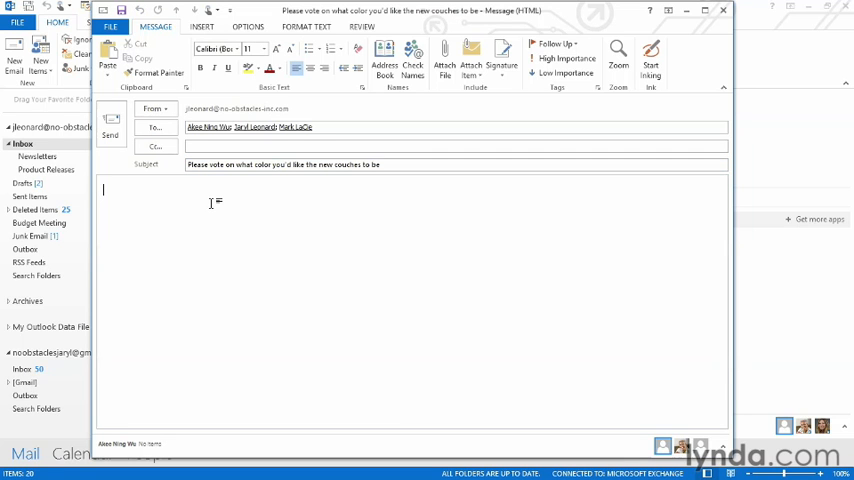
type("Please vote... what do you think?")
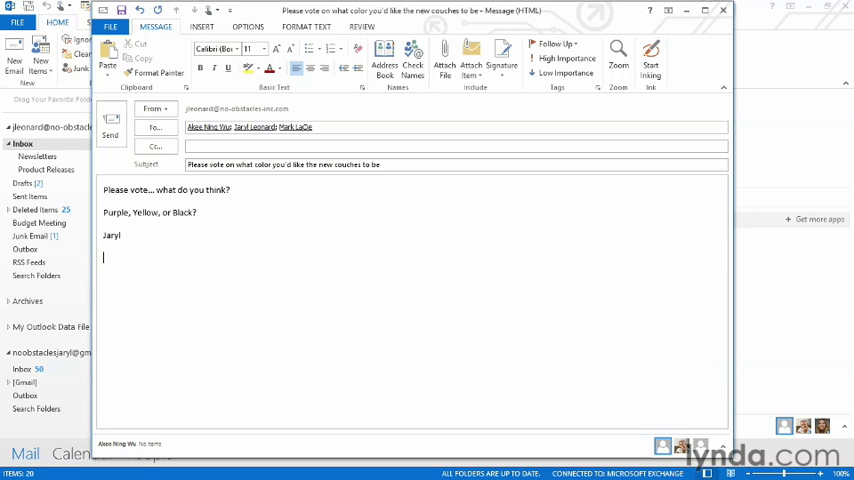
- Add custom voting buttons Purple;Yellow;Black to the message and send it
left_click(248, 26)
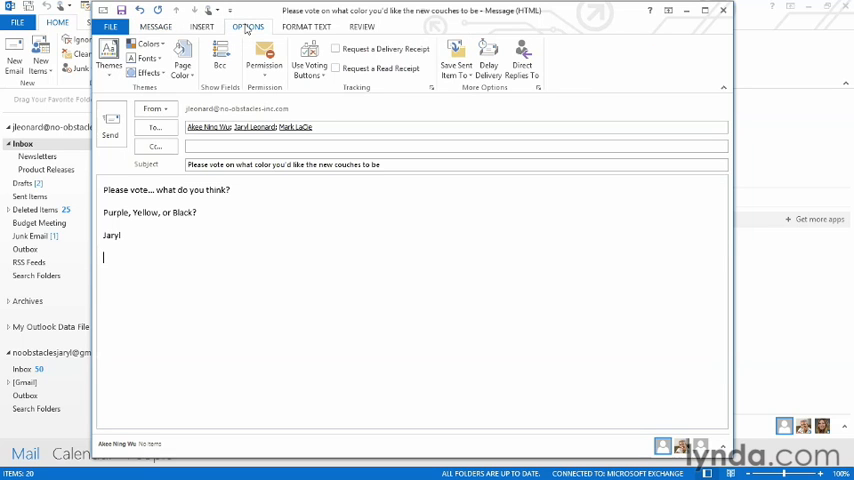
left_click(308, 62)
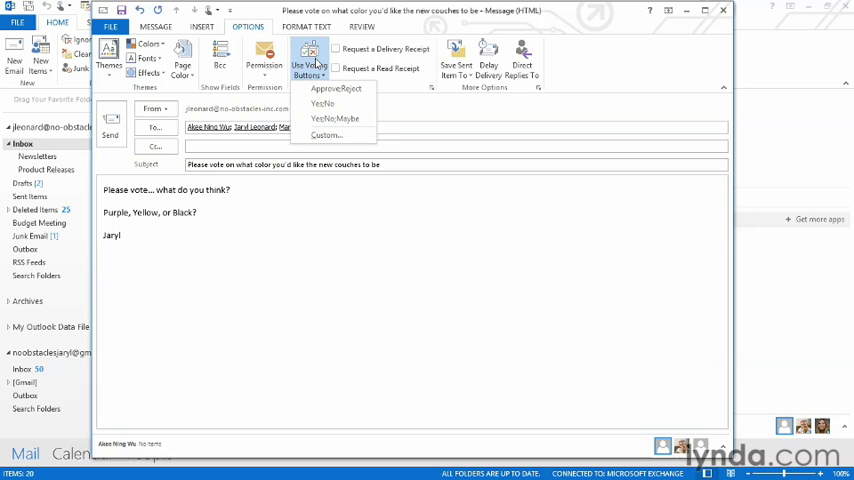
mouse_move(334, 119)
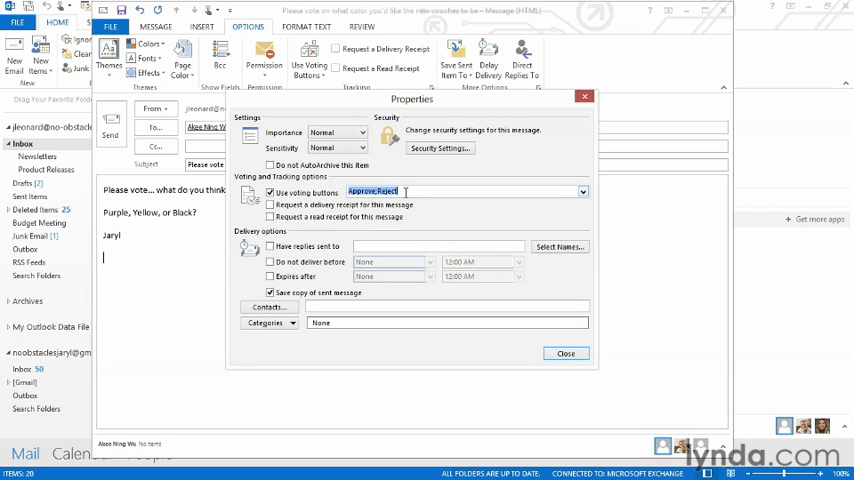
type("Purple;Yellow;Bla")
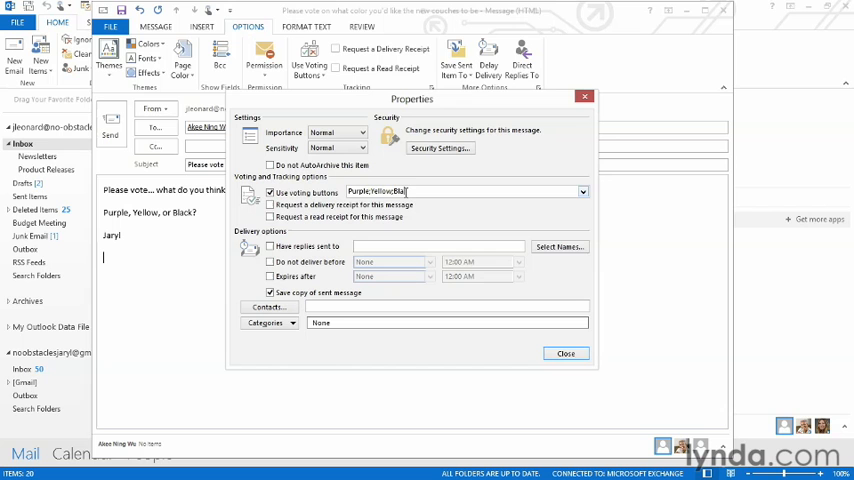
type("ck")
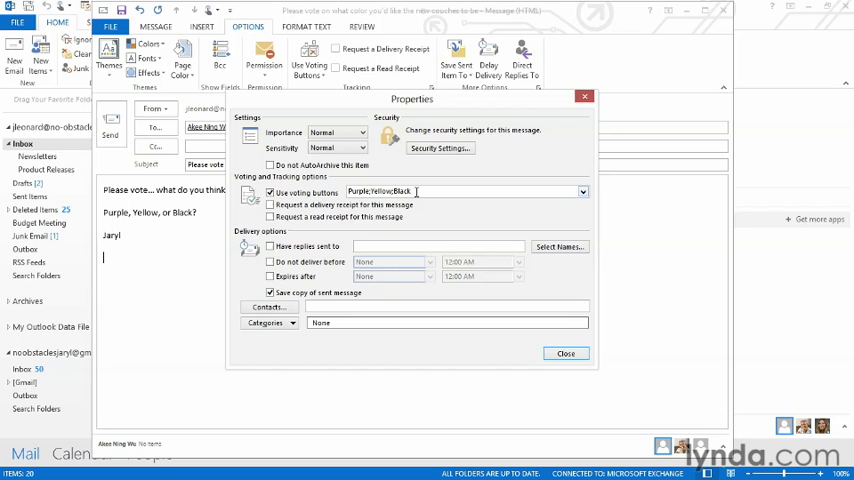
mouse_move(566, 353)
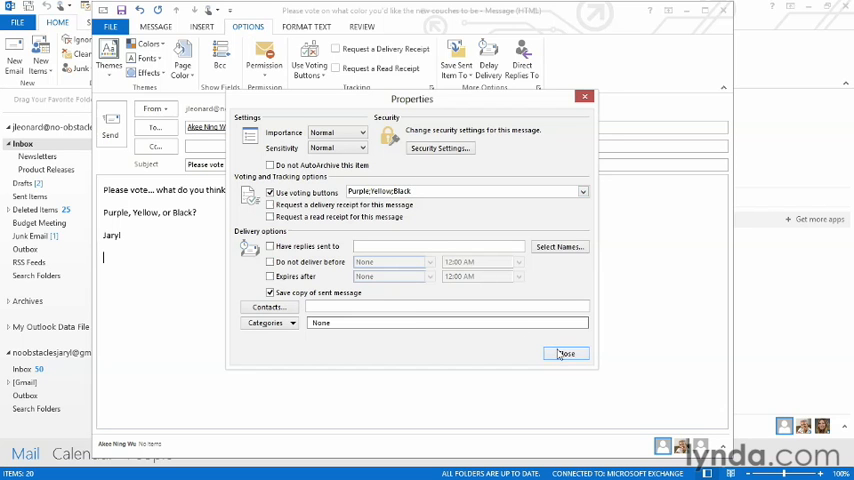
left_click(566, 353)
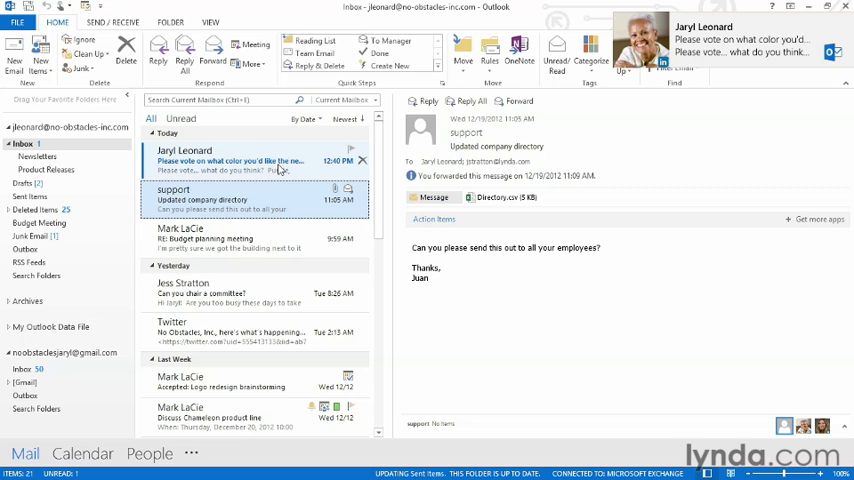
- From the received voting message, cast a Yellow vote and send the response now
left_click(230, 160)
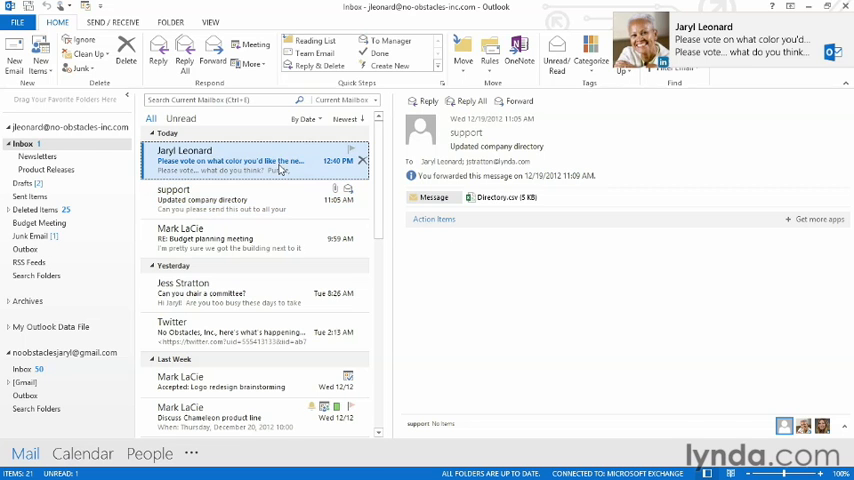
double_click(230, 160)
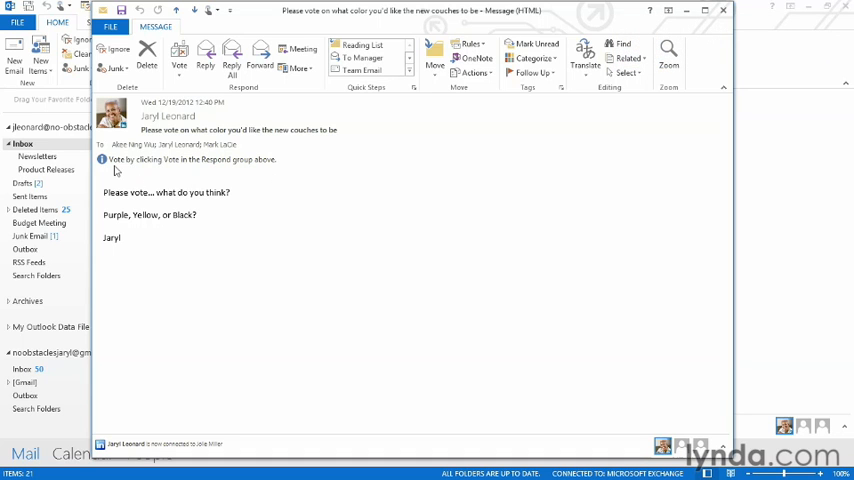
mouse_move(232, 174)
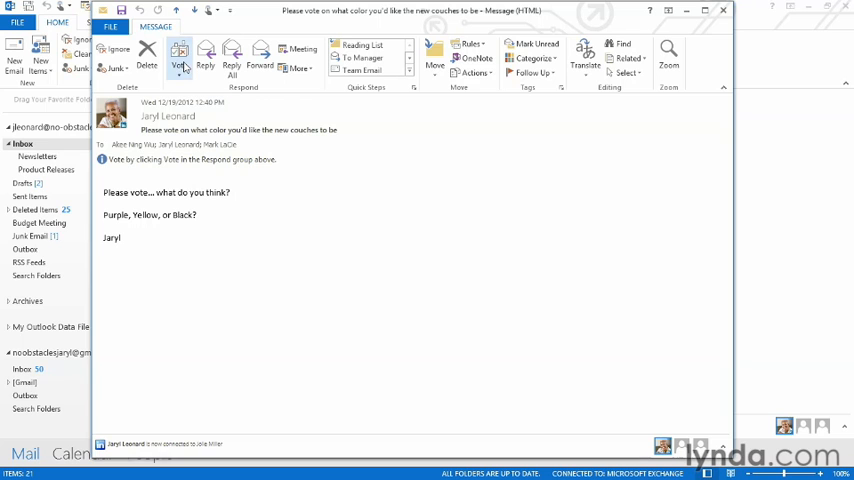
left_click(179, 57)
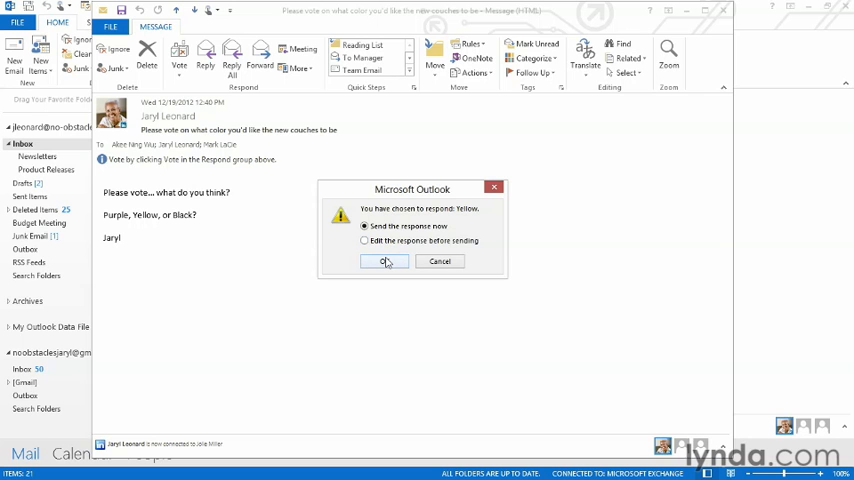
left_click(384, 261)
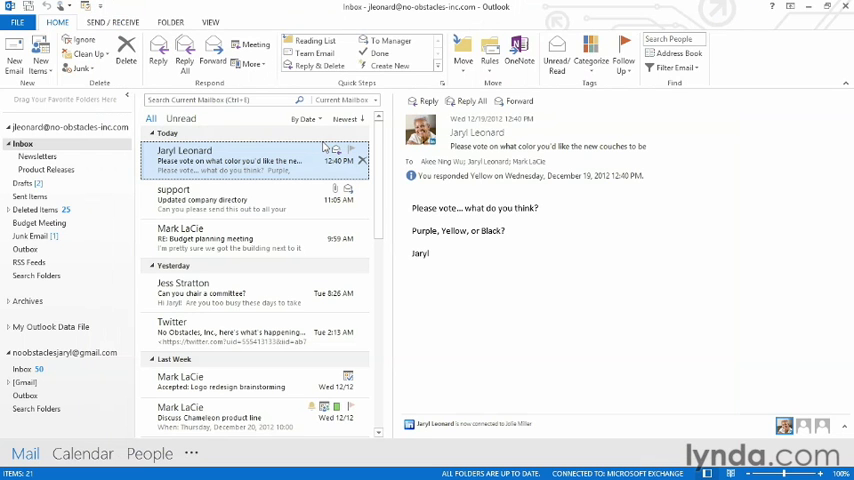
mouse_move(313, 153)
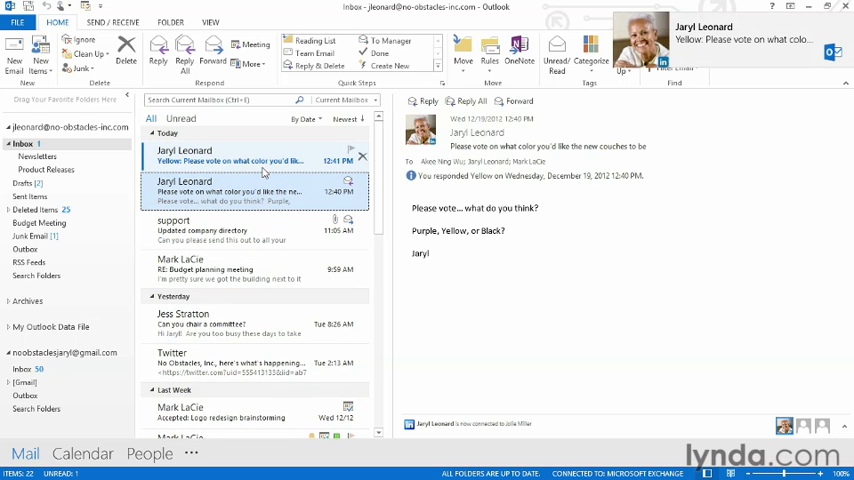
- View the incoming Yellow reply showing the sender responded Yellow
left_click(255, 155)
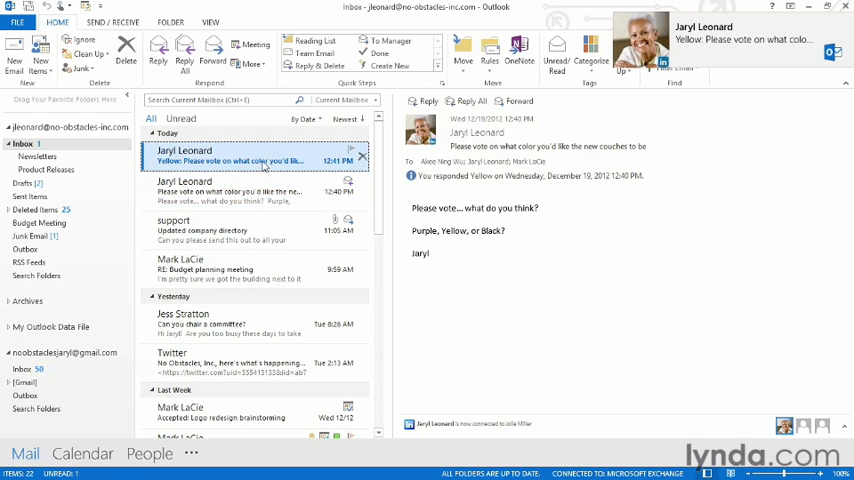
double_click(250, 155)
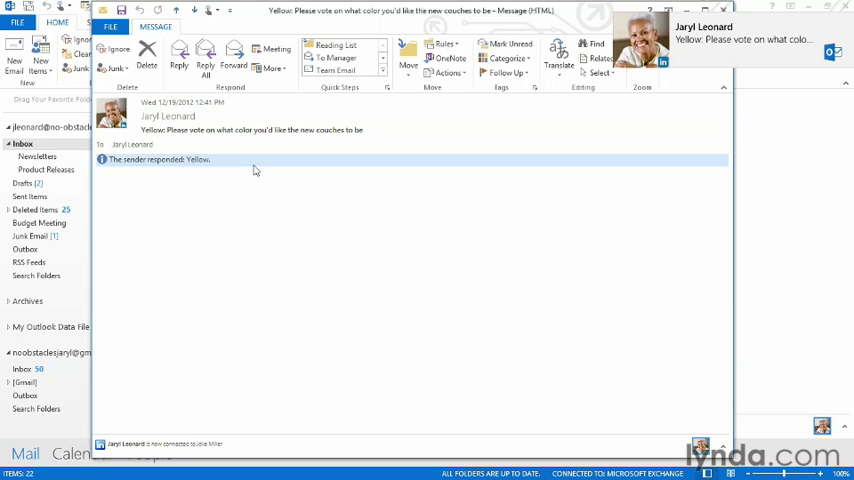
mouse_move(118, 165)
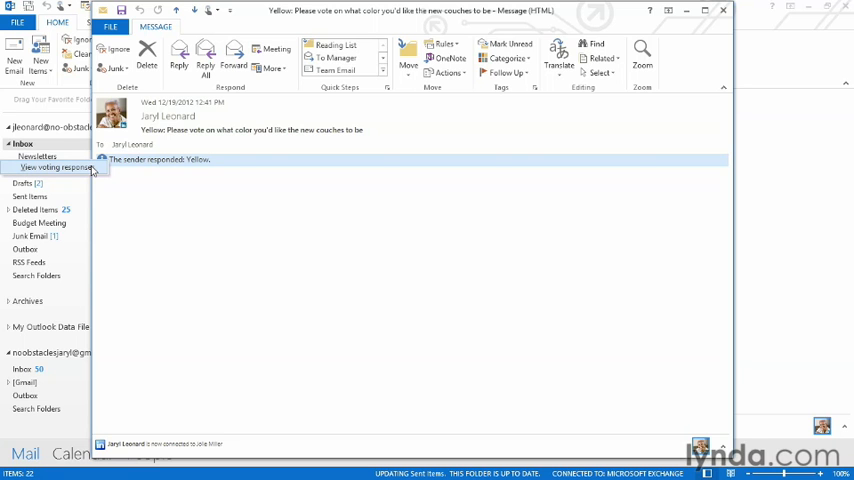
- Show the tracking view with reply totals Yellow 1, Purple 0, Black 0
left_click(60, 167)
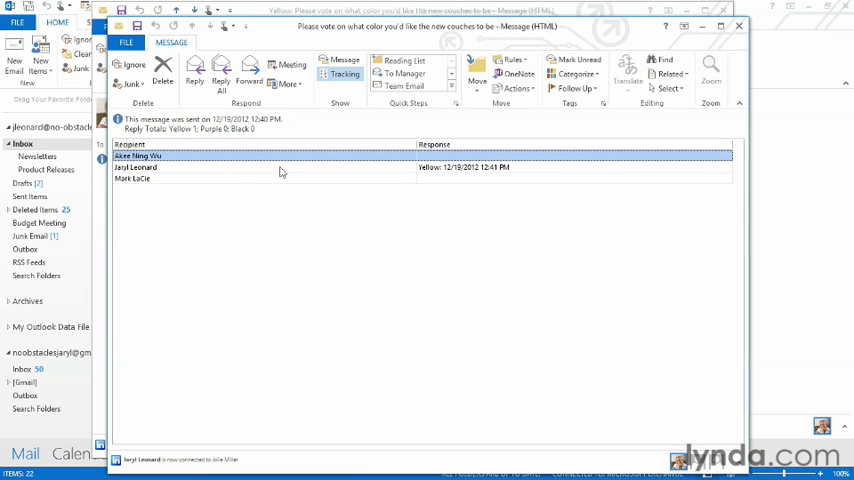
mouse_move(158, 194)
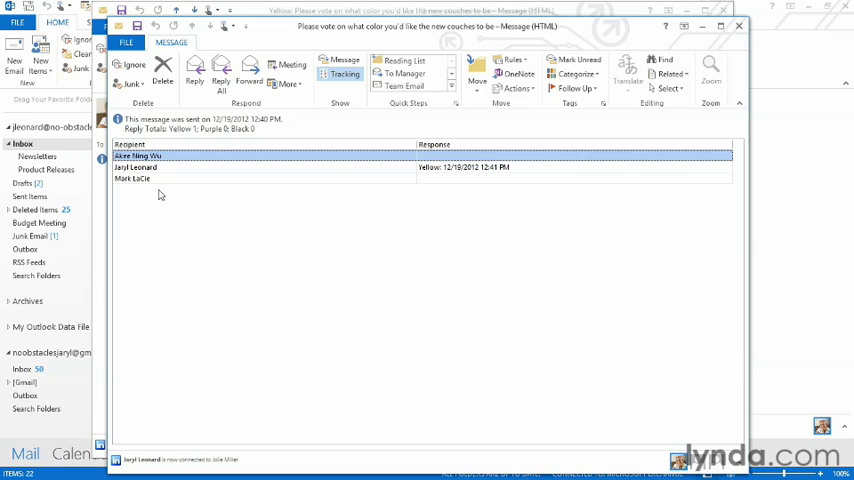
mouse_move(407, 170)
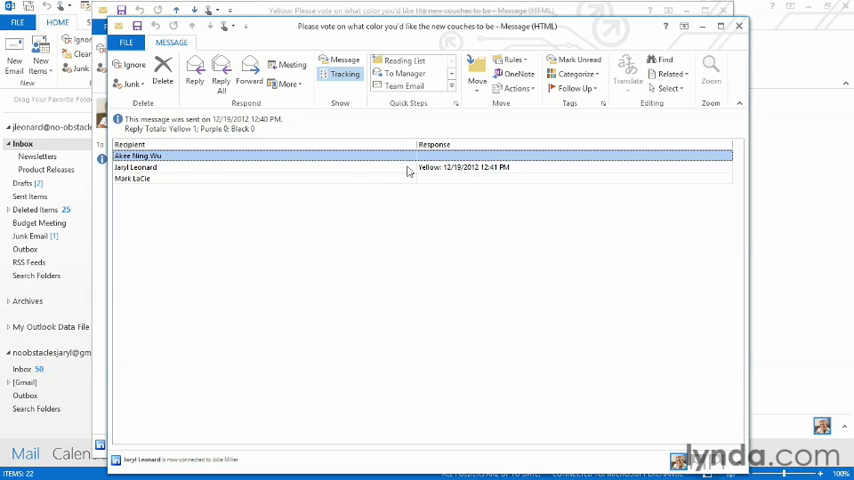
mouse_move(200, 137)
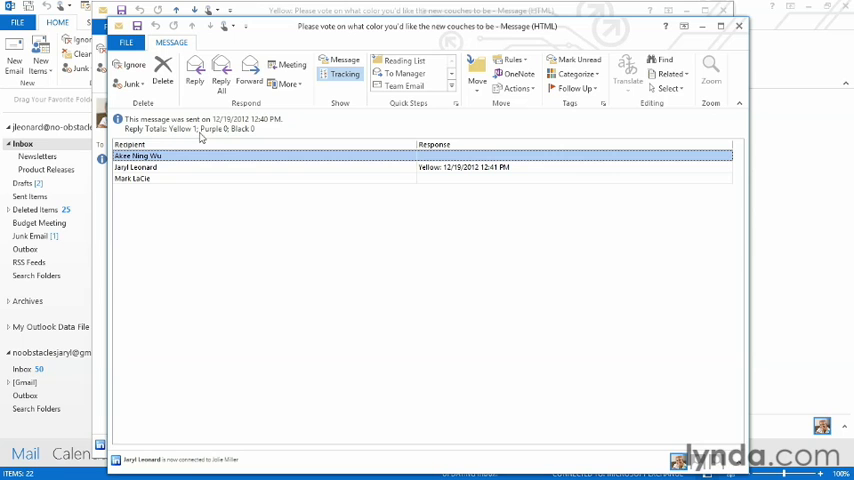
mouse_move(331, 220)
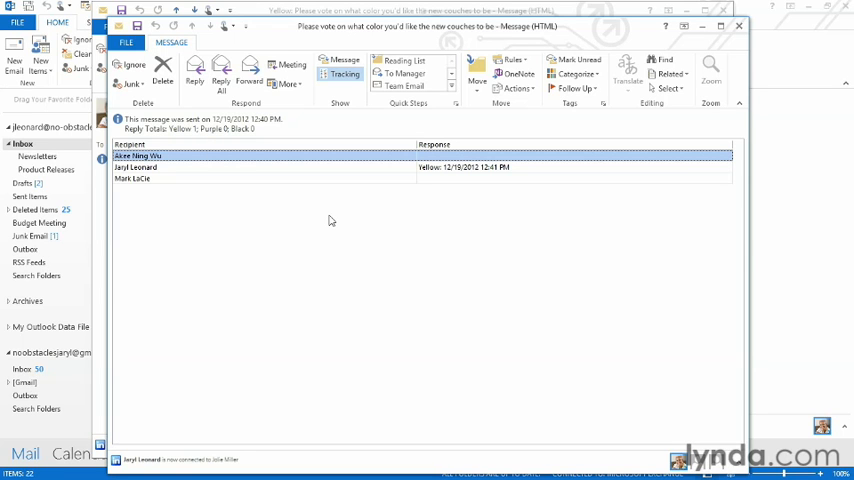